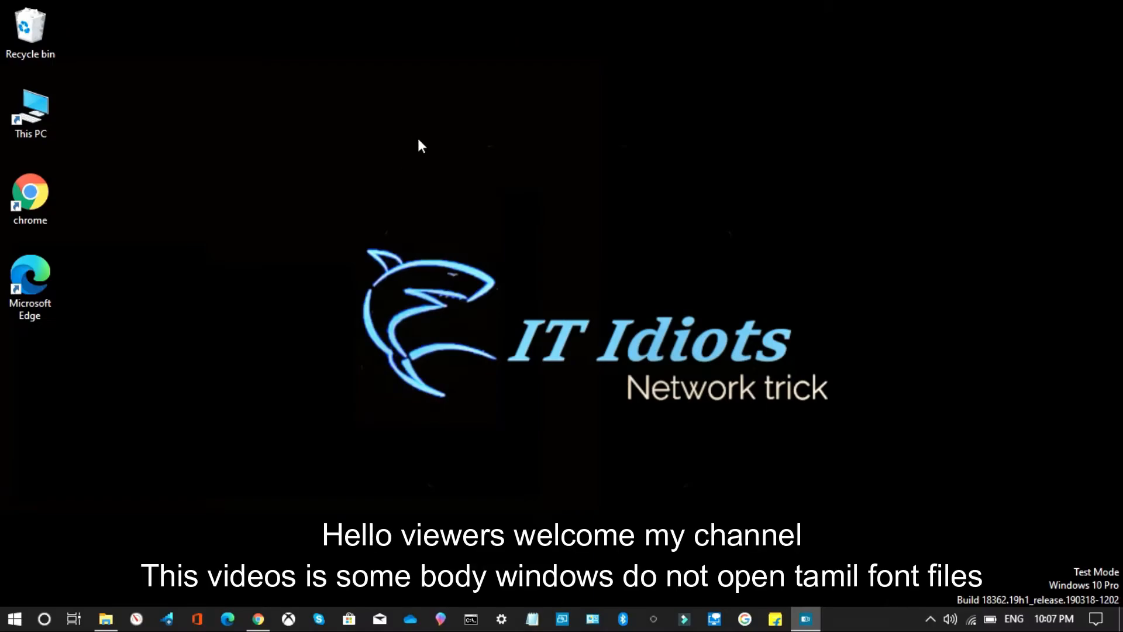
mouse_move(244, 465)
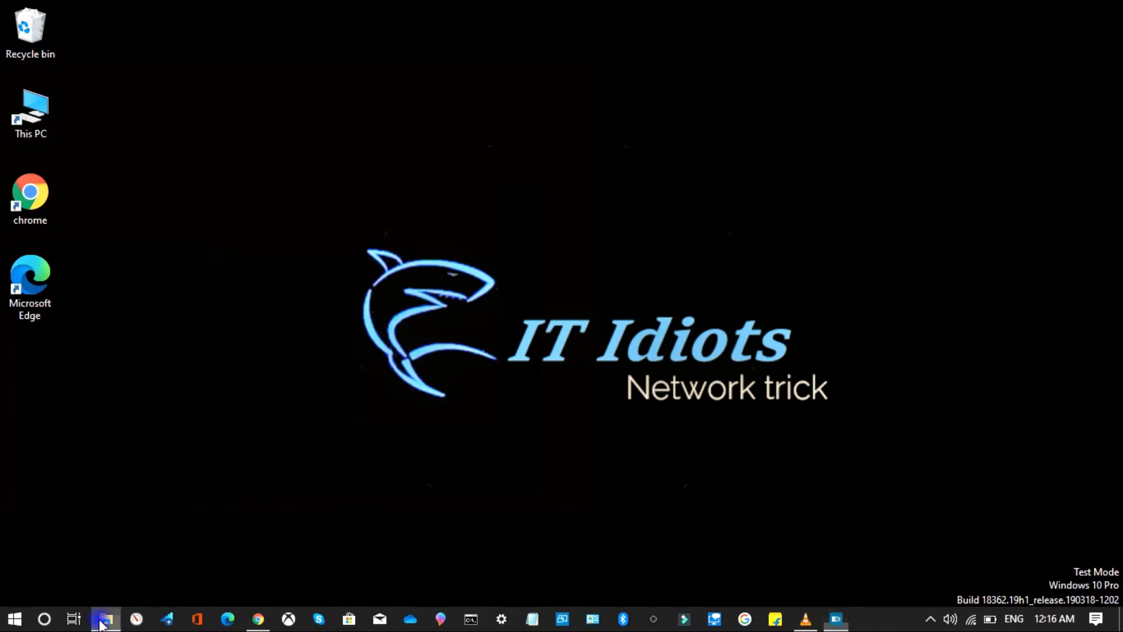
- Open tamil.docx from the Documents folder, showing its garbled Latin text in WordPad
click(105, 618)
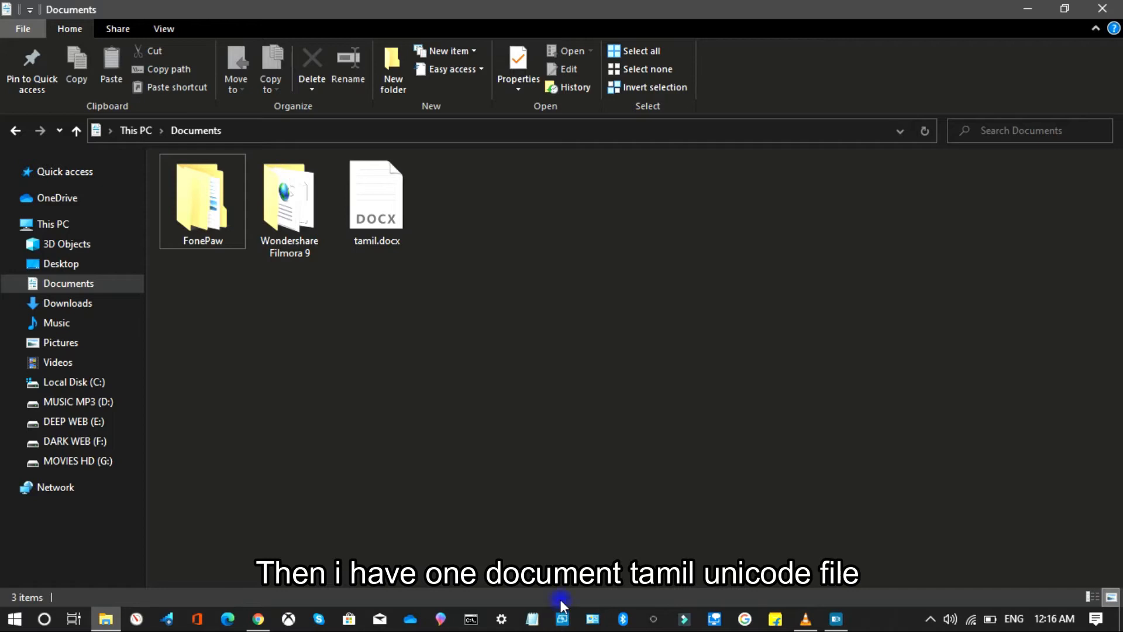
click(376, 208)
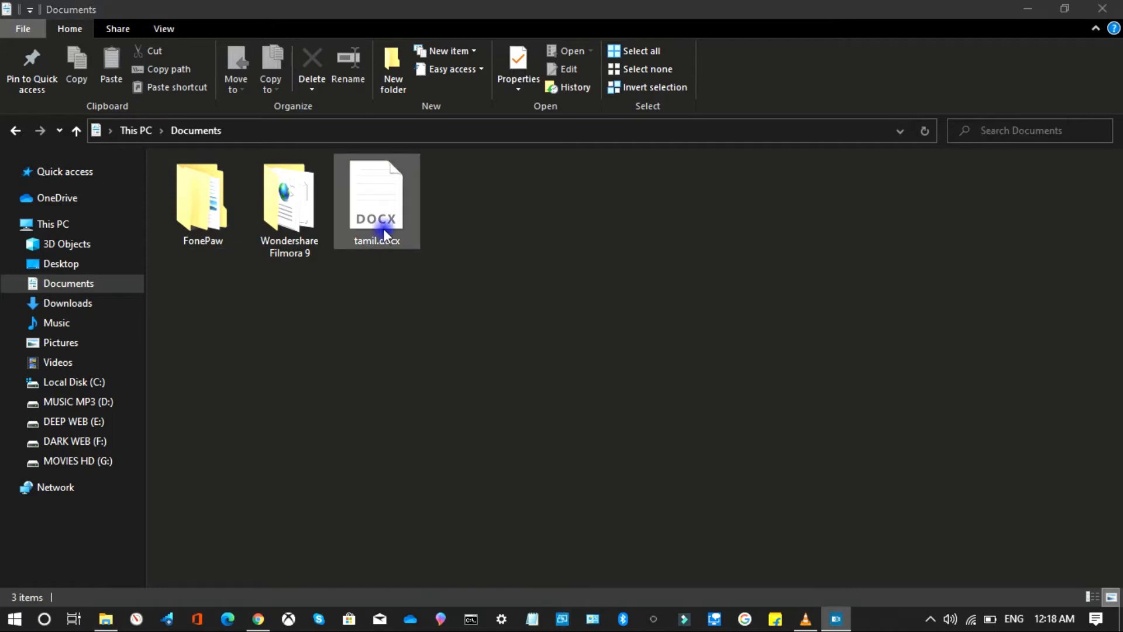
double_click(376, 193)
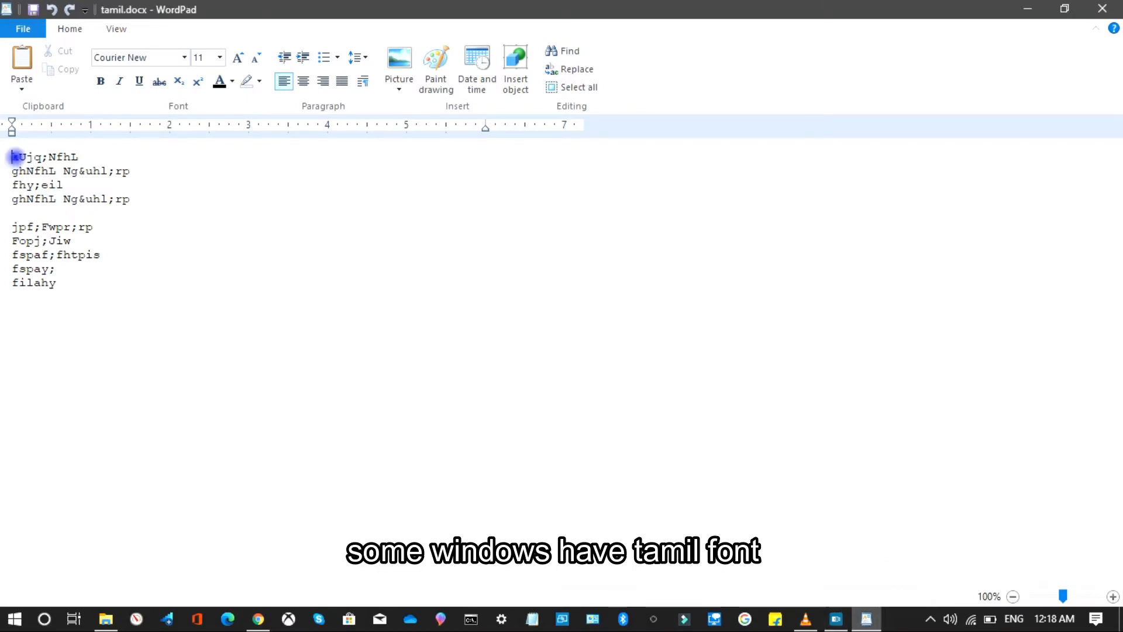
- Select all the garbled text and browse the installed fonts for a Tamil one
key(ctrl+a)
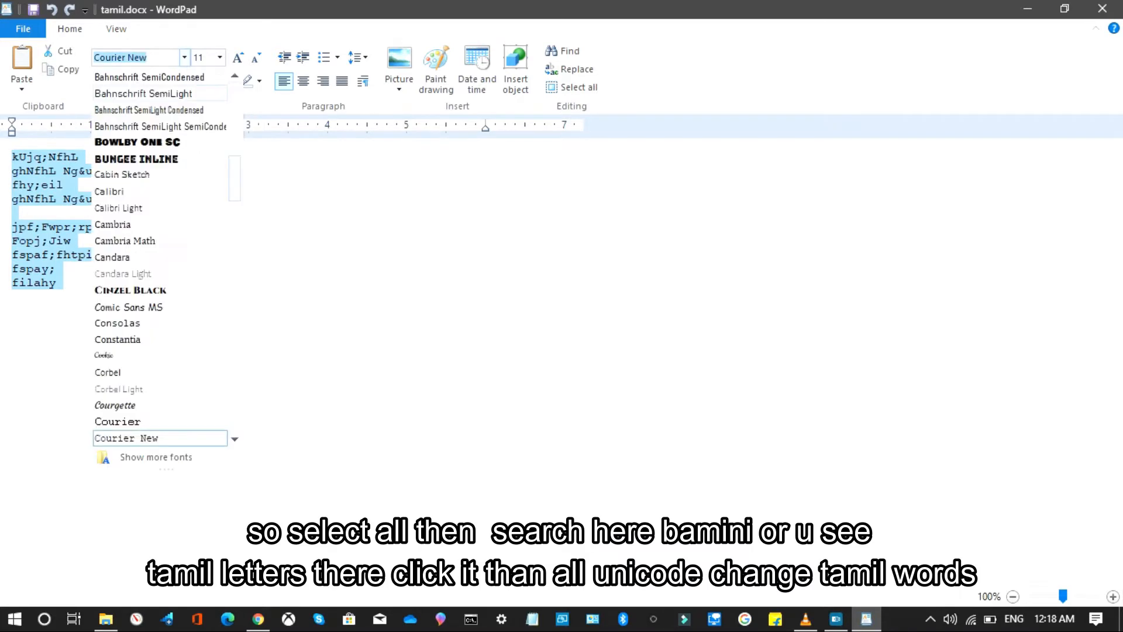
scroll(down, 3)
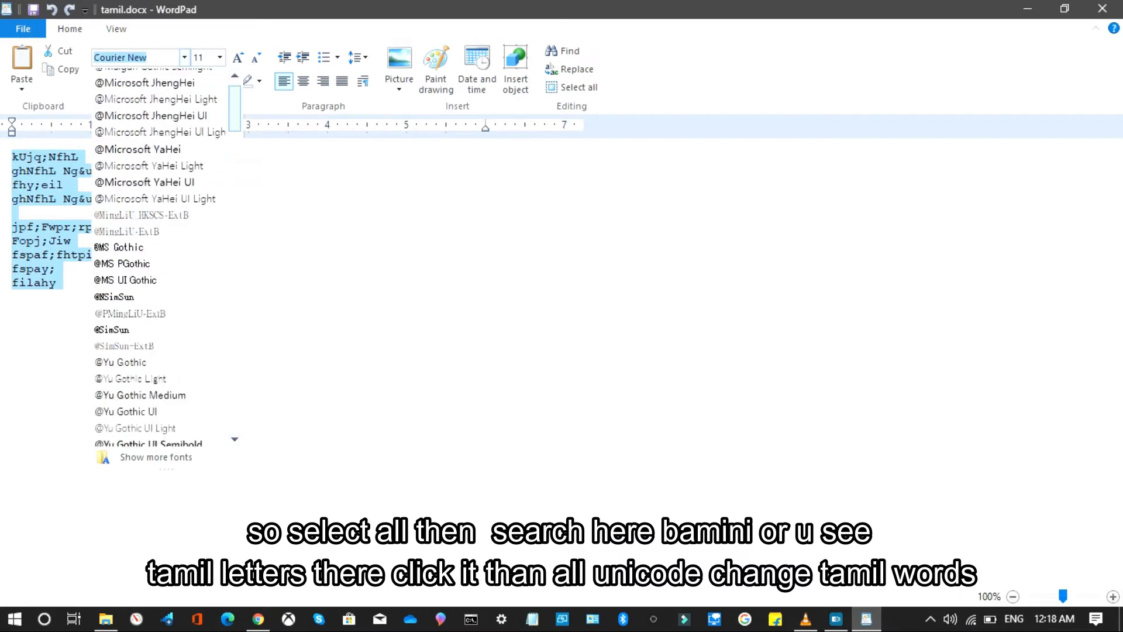
scroll(down, 3)
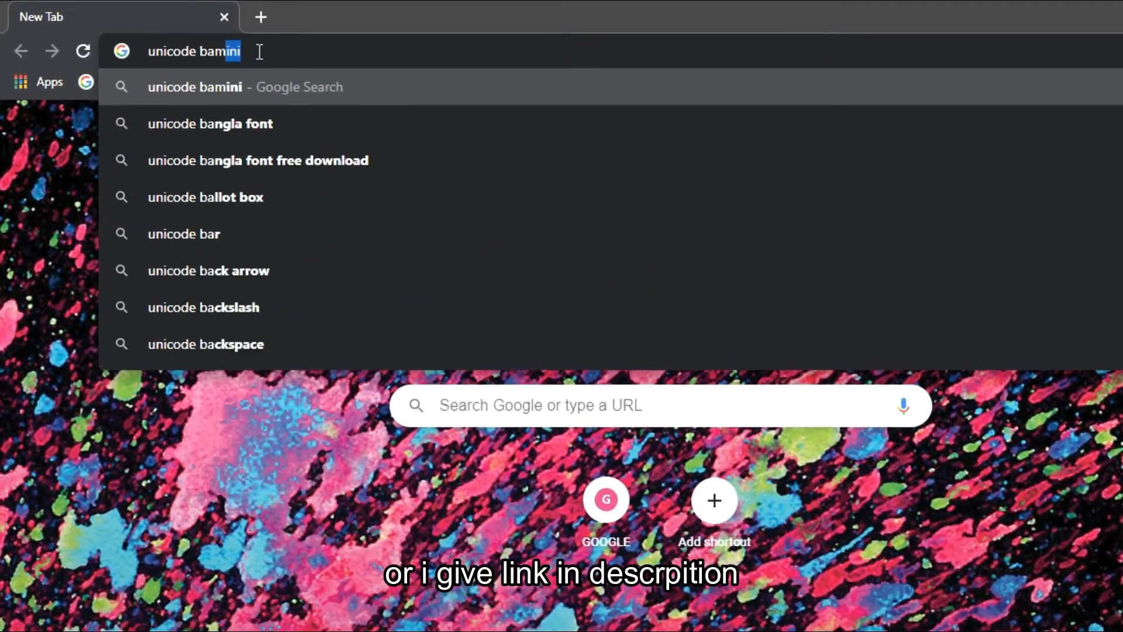
- Search Google for 'unicode bamini tamil font free download'
text(tamil foun)
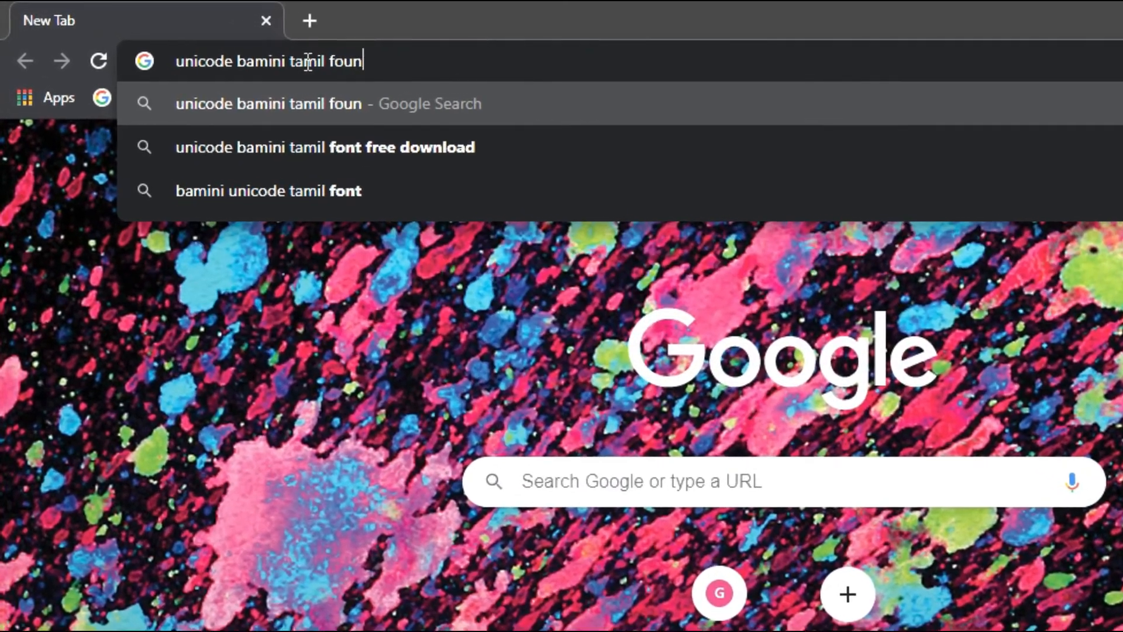
click(325, 147)
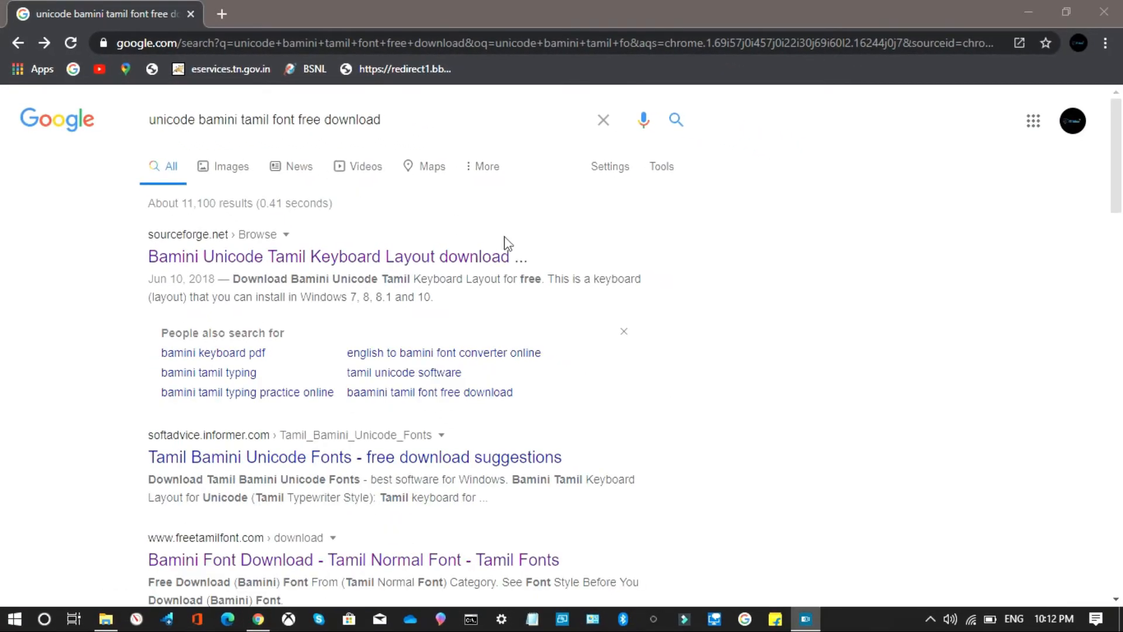
- Scroll the results down to the tamiltypingonline.com Bamini Tamil Font Free Download link
scroll(down, 3)
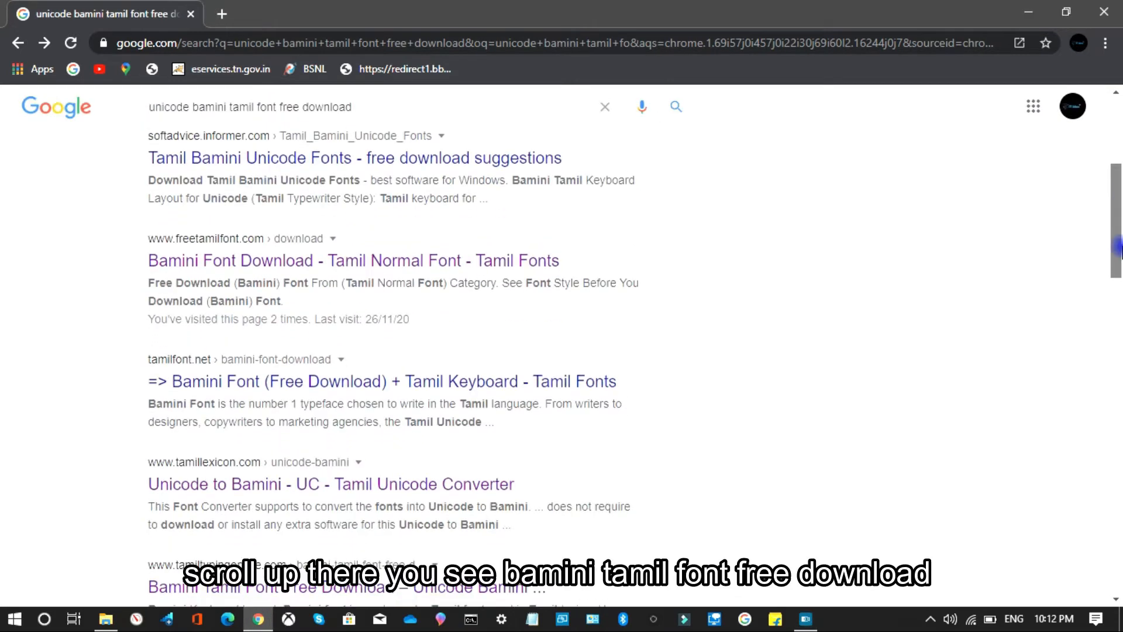
scroll(down, 3)
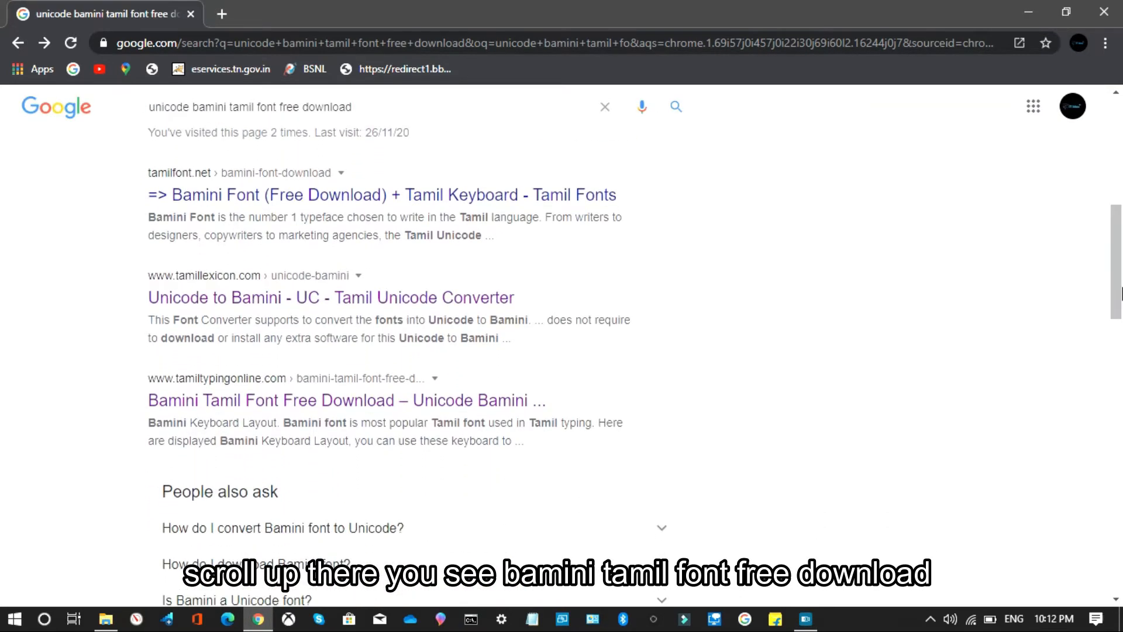
scroll(down, 3)
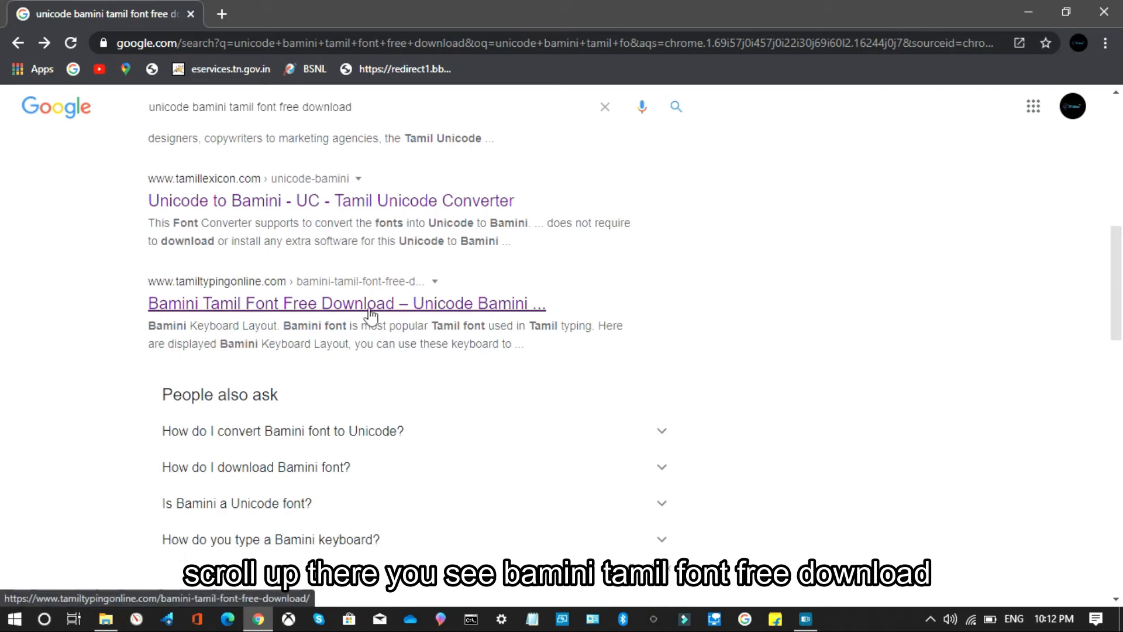
mouse_move(306, 309)
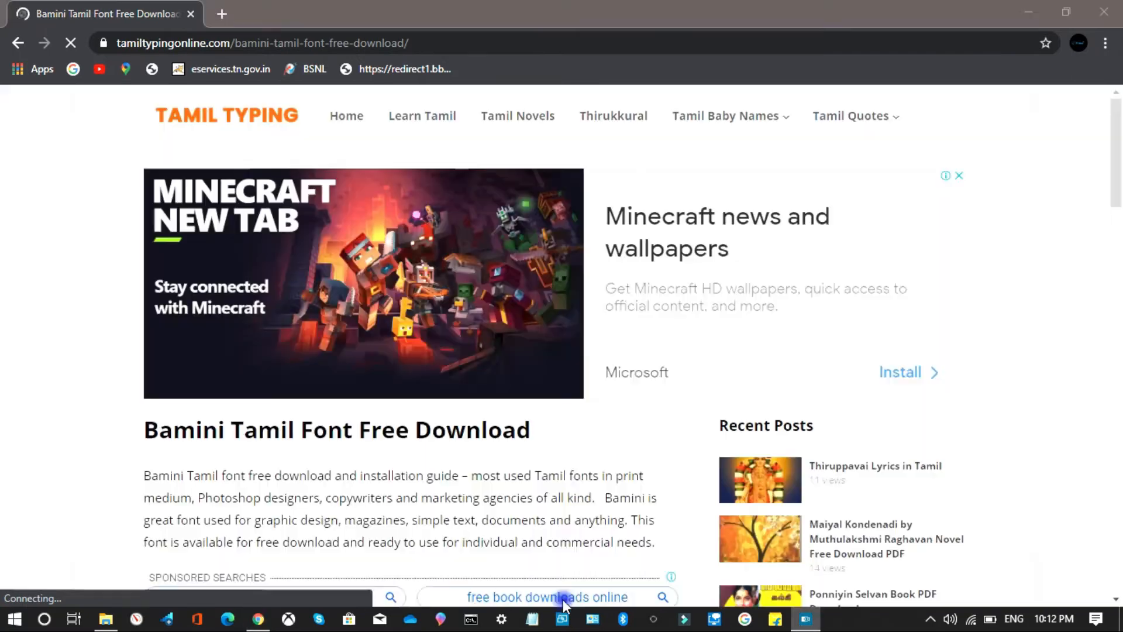
- Download the Baamini.zip font archive from the Bamini font page
scroll(down, 3)
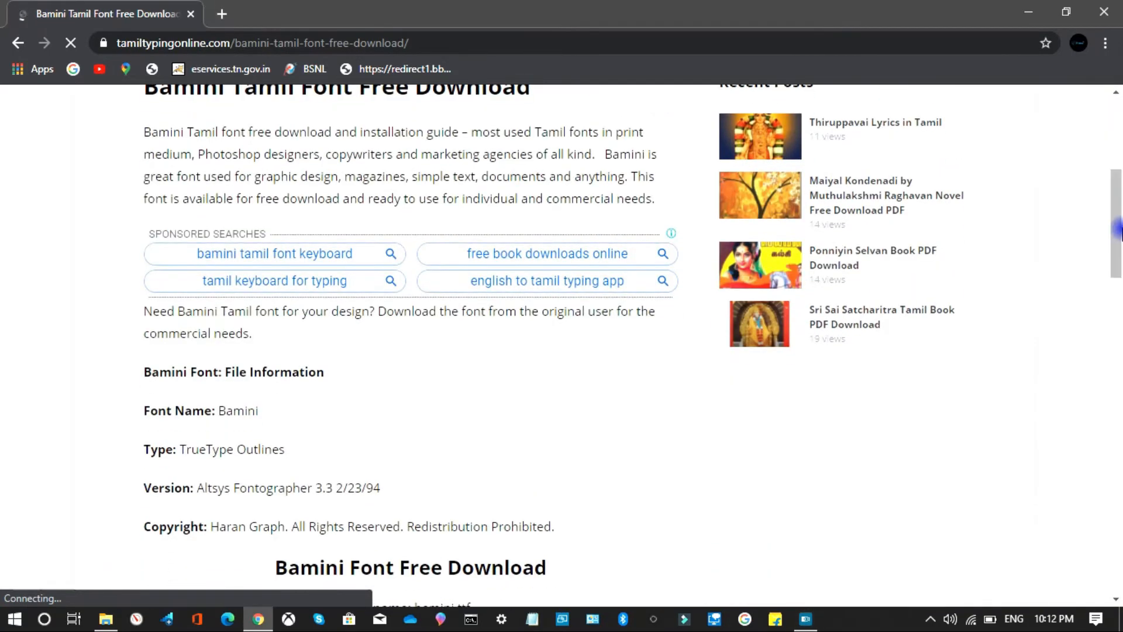
scroll(down, 3)
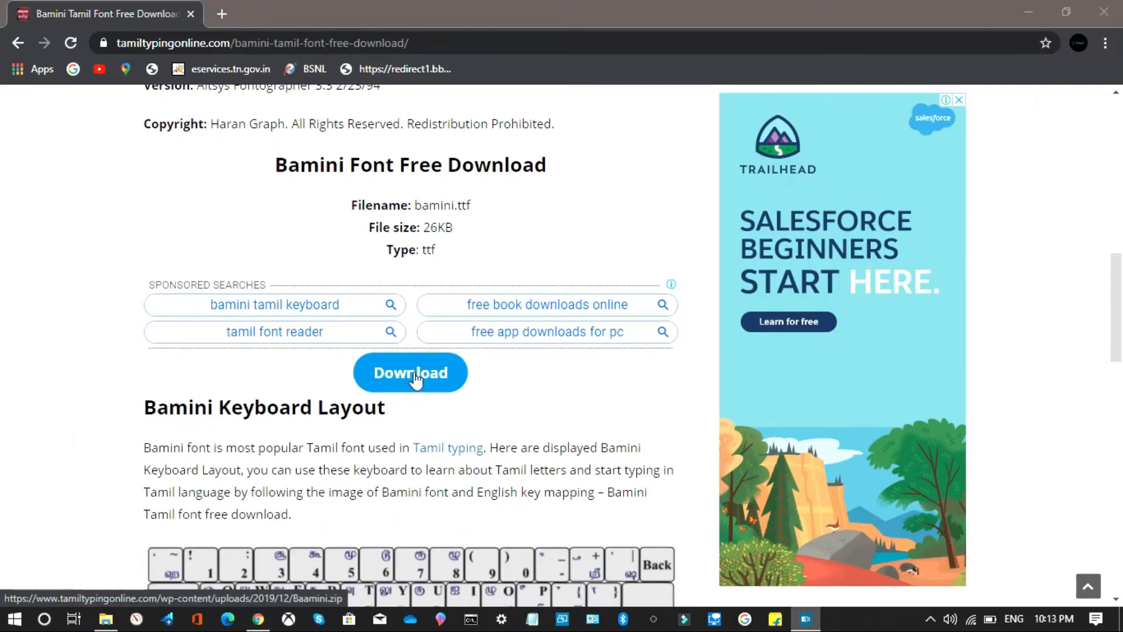
click(410, 372)
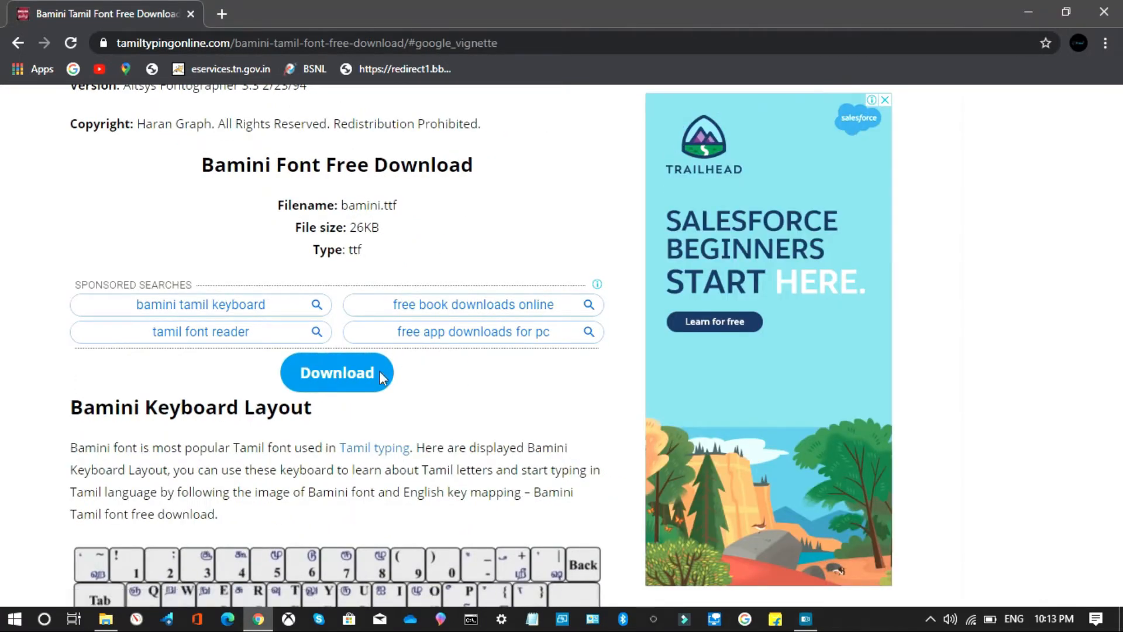
click(337, 372)
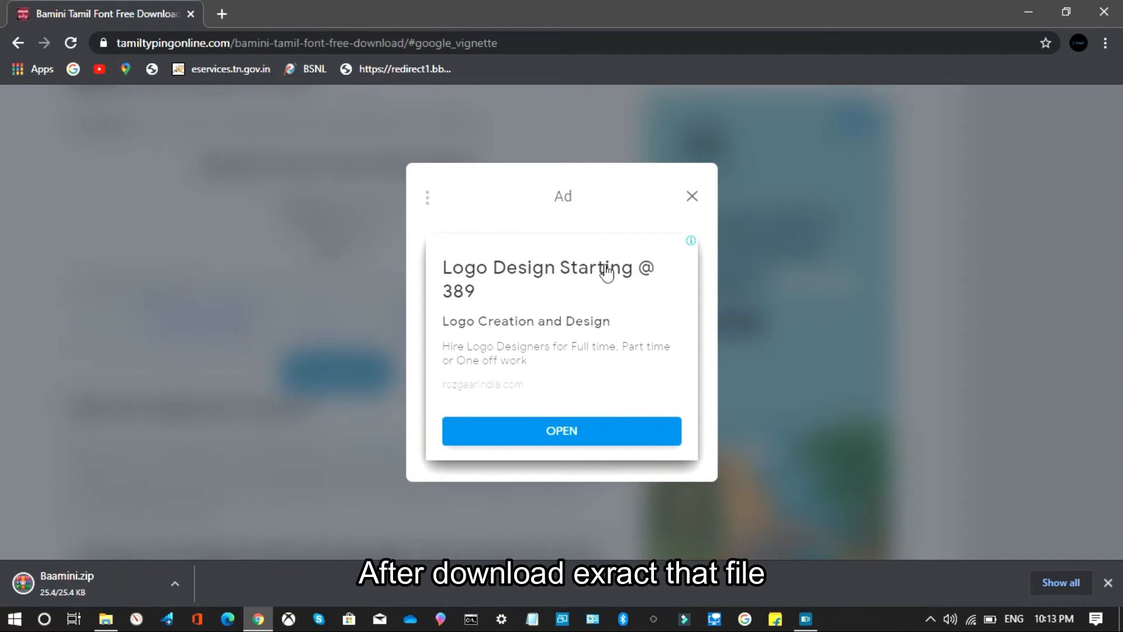
mouse_move(175, 582)
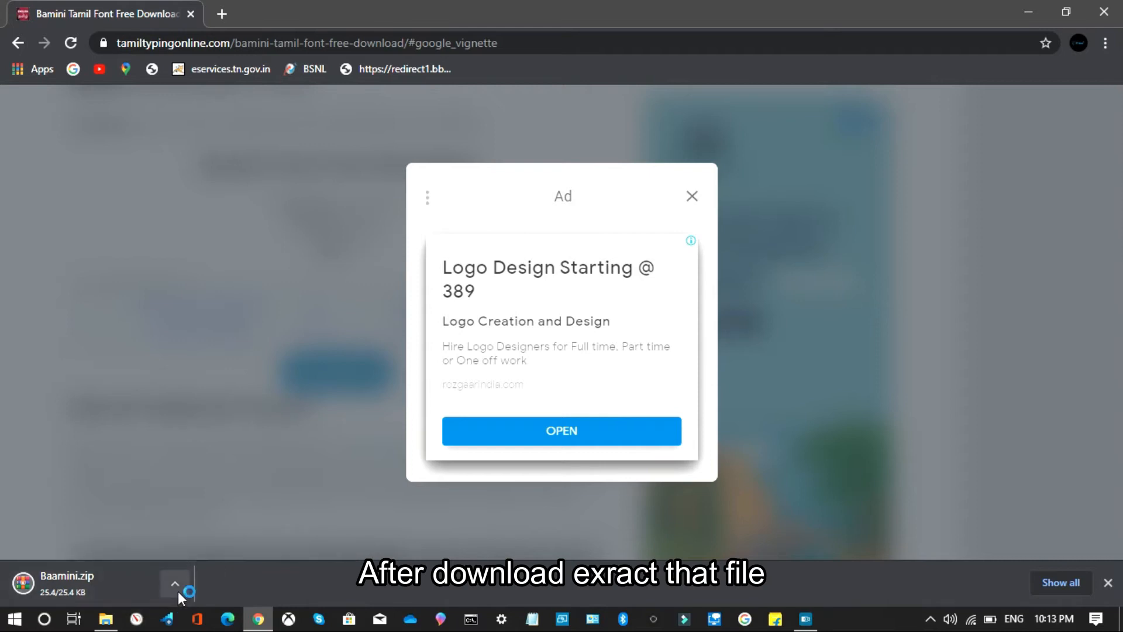
click(174, 583)
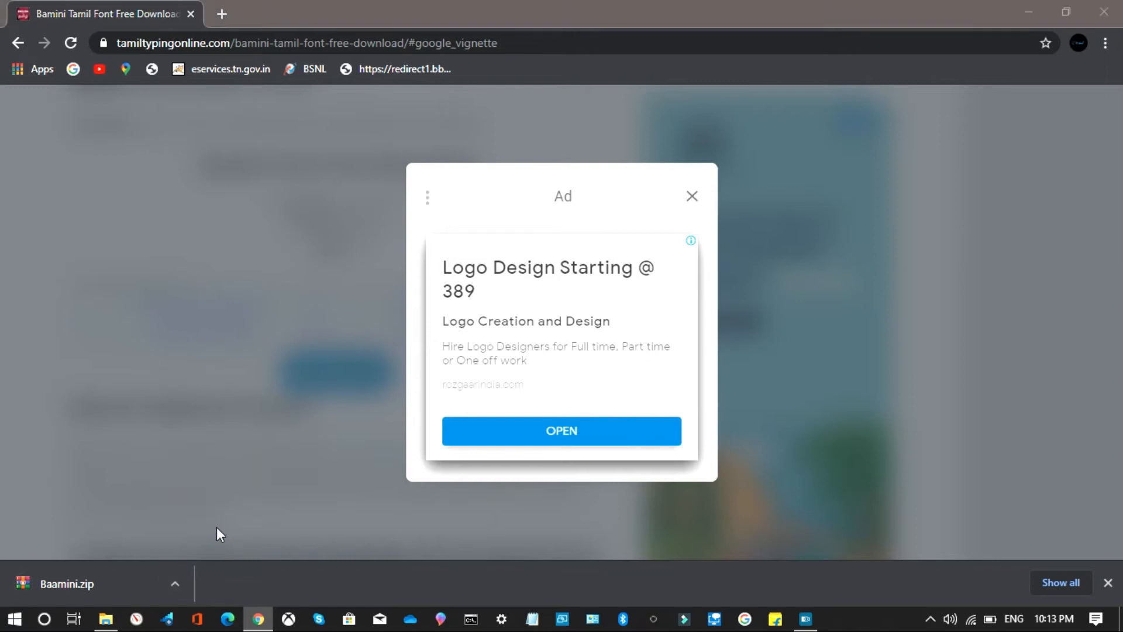
- Show Baamini.zip in Downloads and drag it onto the desktop
click(105, 618)
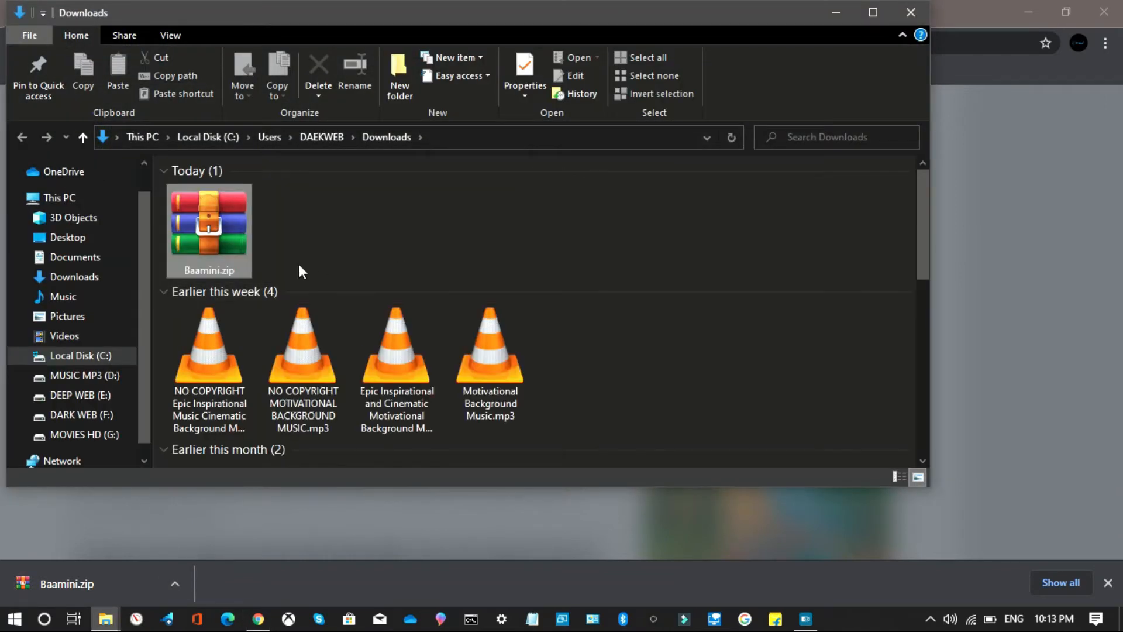
click(208, 223)
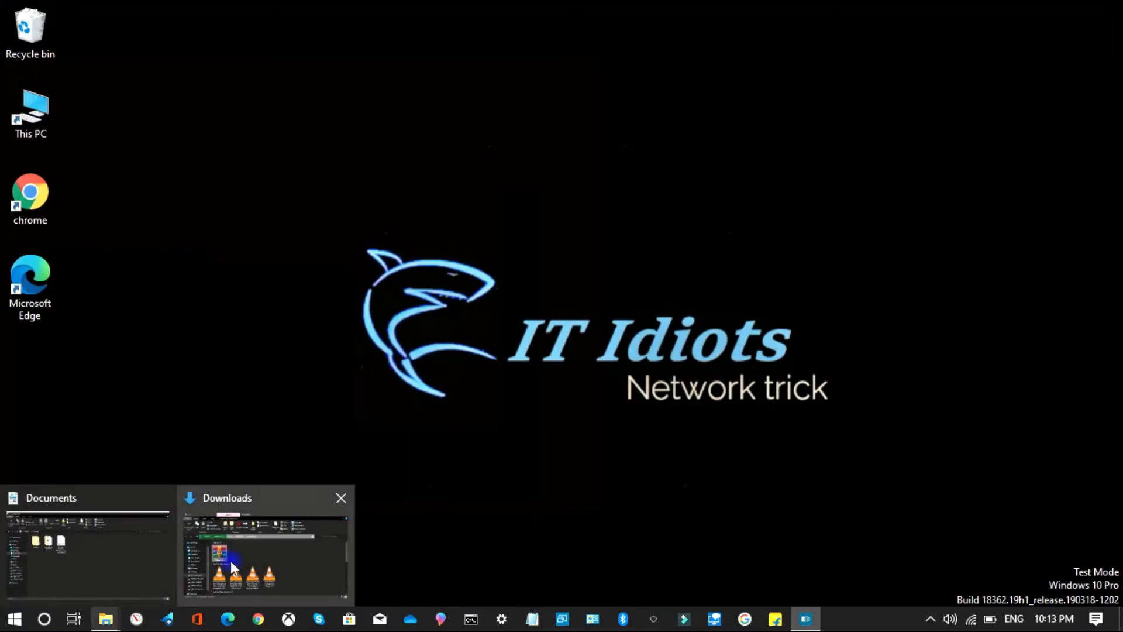
click(265, 551)
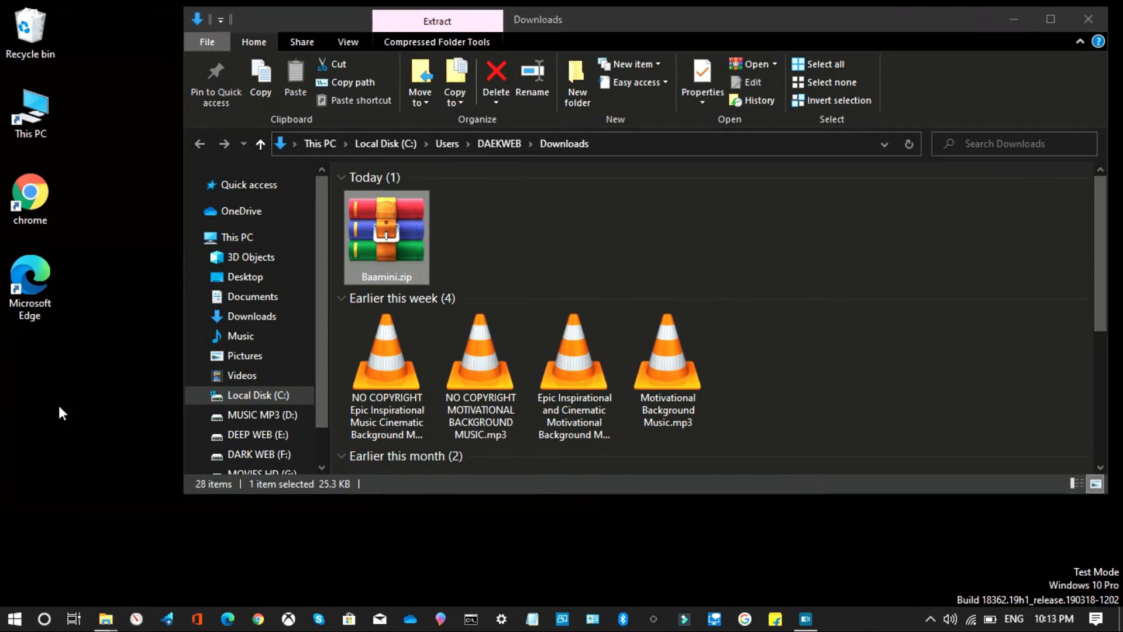
drag(385, 237, 31, 366)
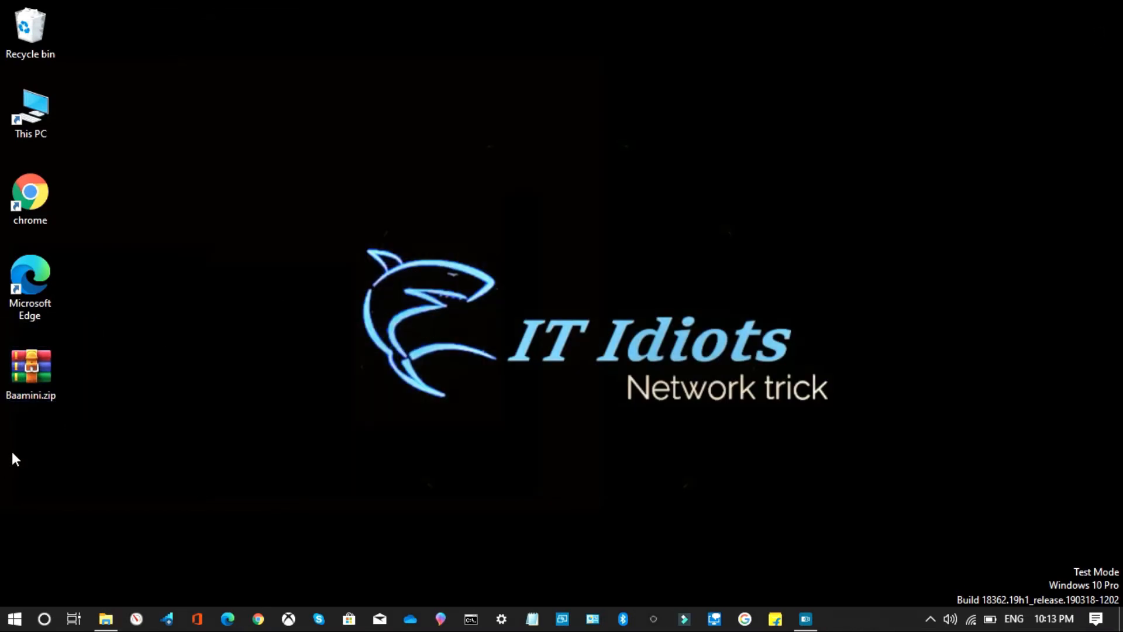
- Extract Baamini.zip on the desktop to get the Baamini.ttf font file
right_click(31, 373)
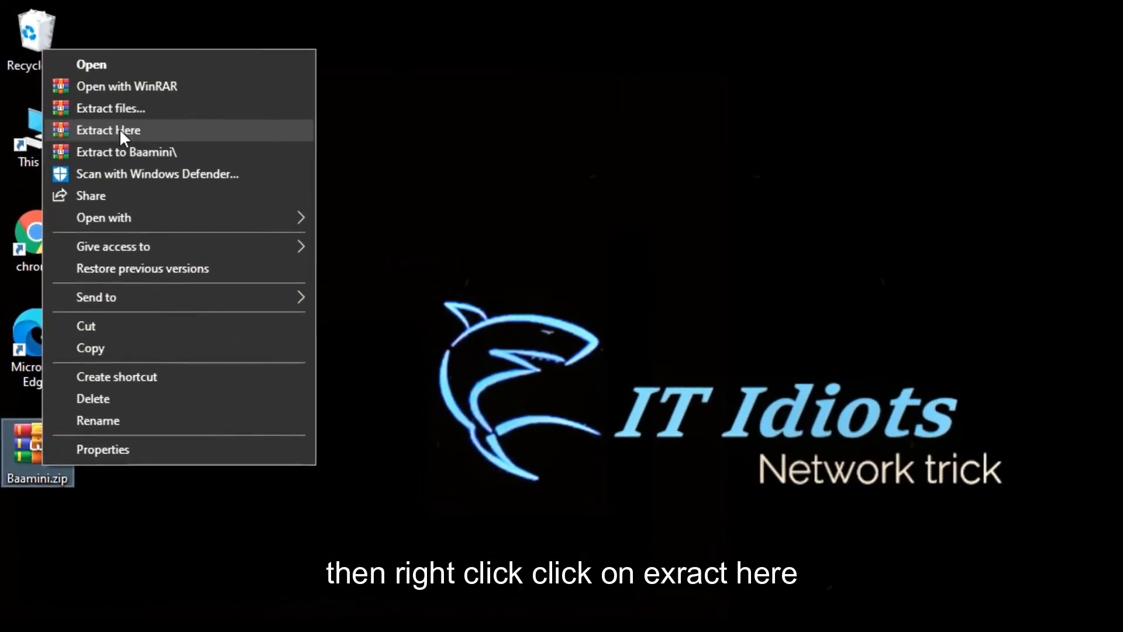
click(108, 130)
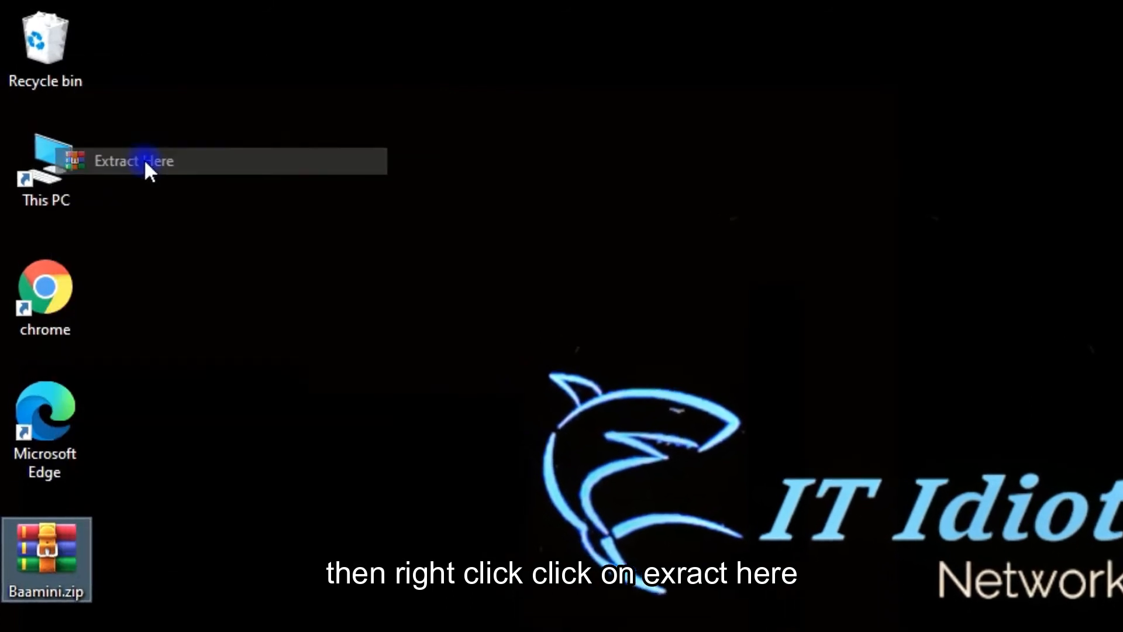
click(133, 160)
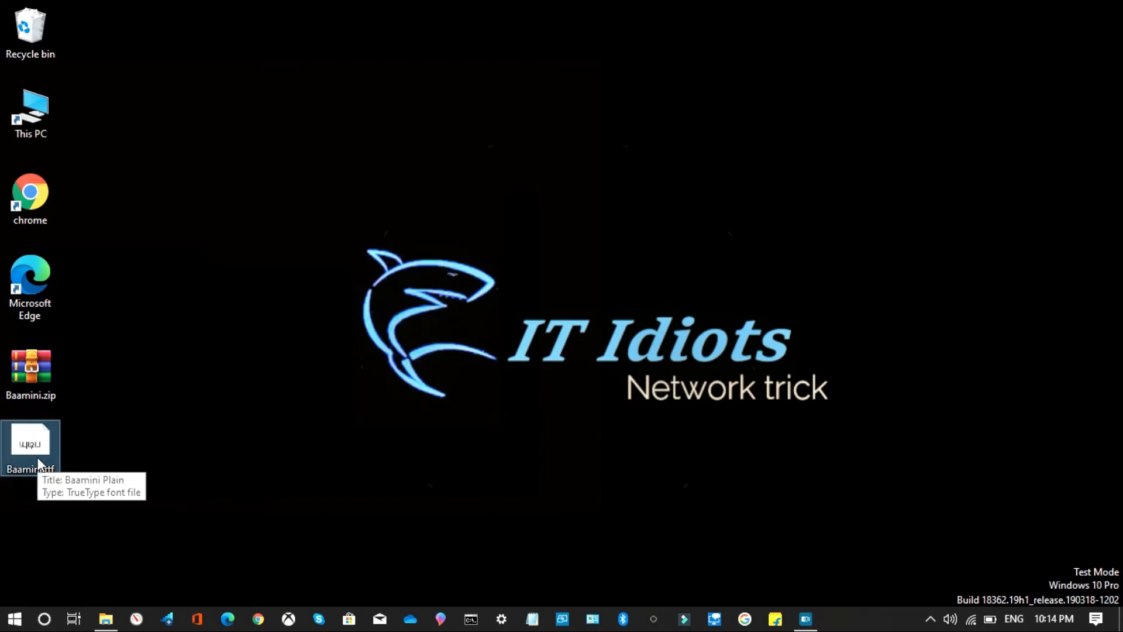
- Install Baamini.ttf through Font Viewer, then reopen tamil.docx in WordPad
double_click(30, 445)
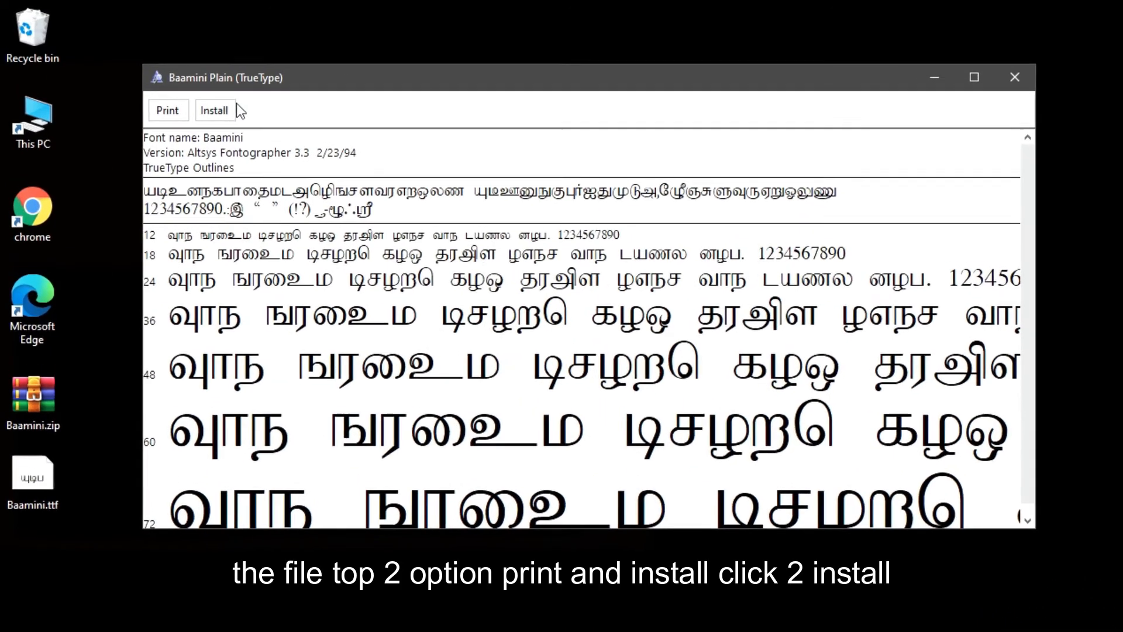
click(214, 110)
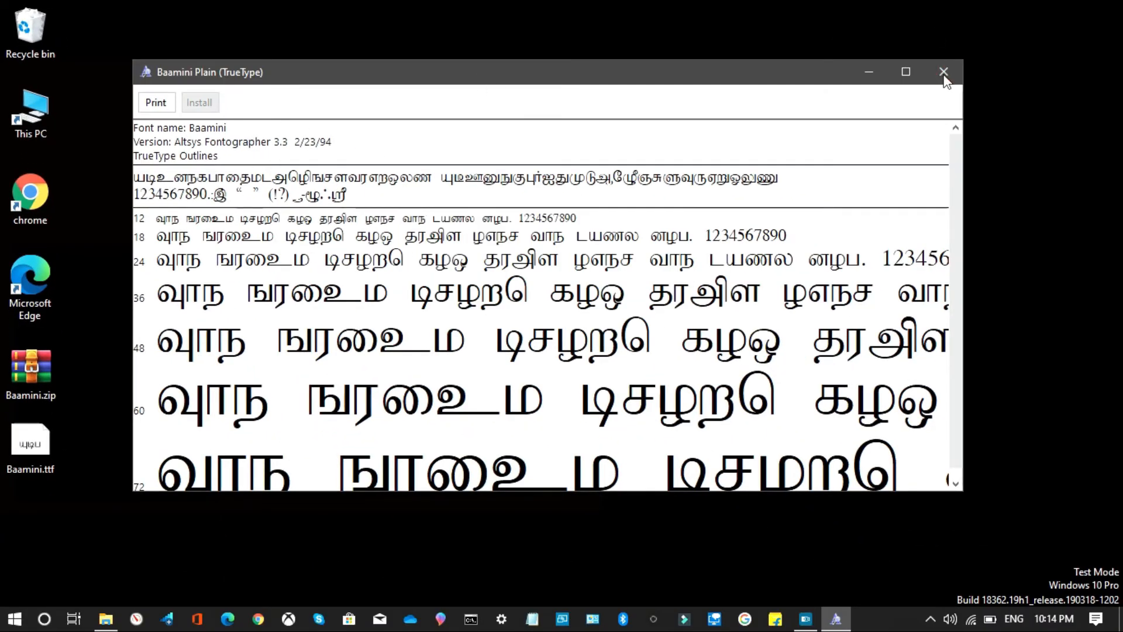
click(944, 71)
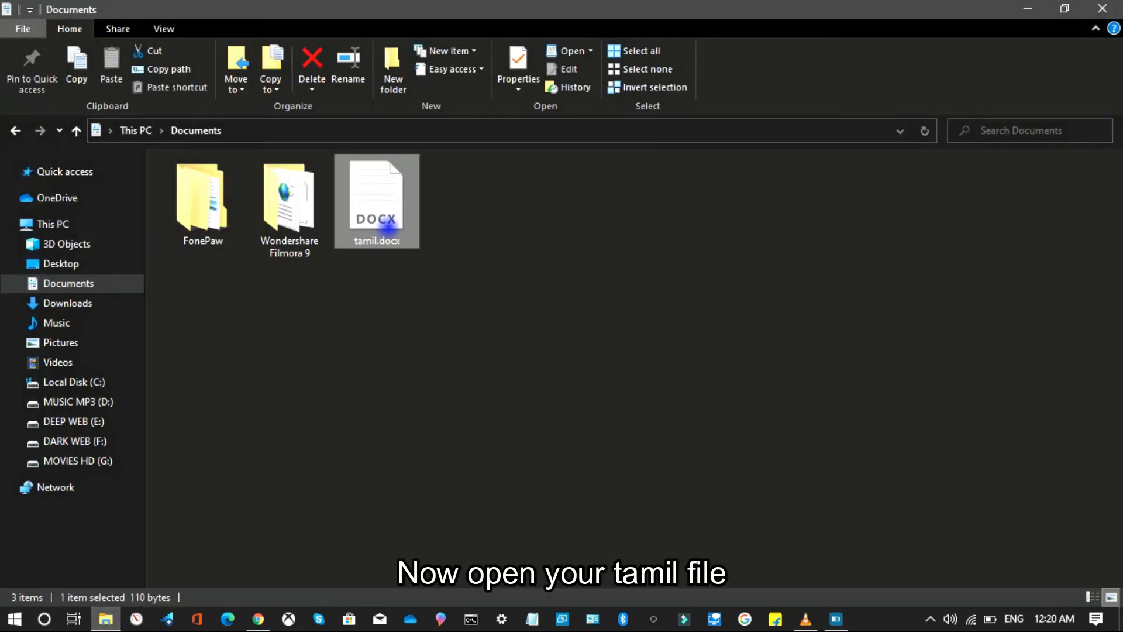
double_click(375, 197)
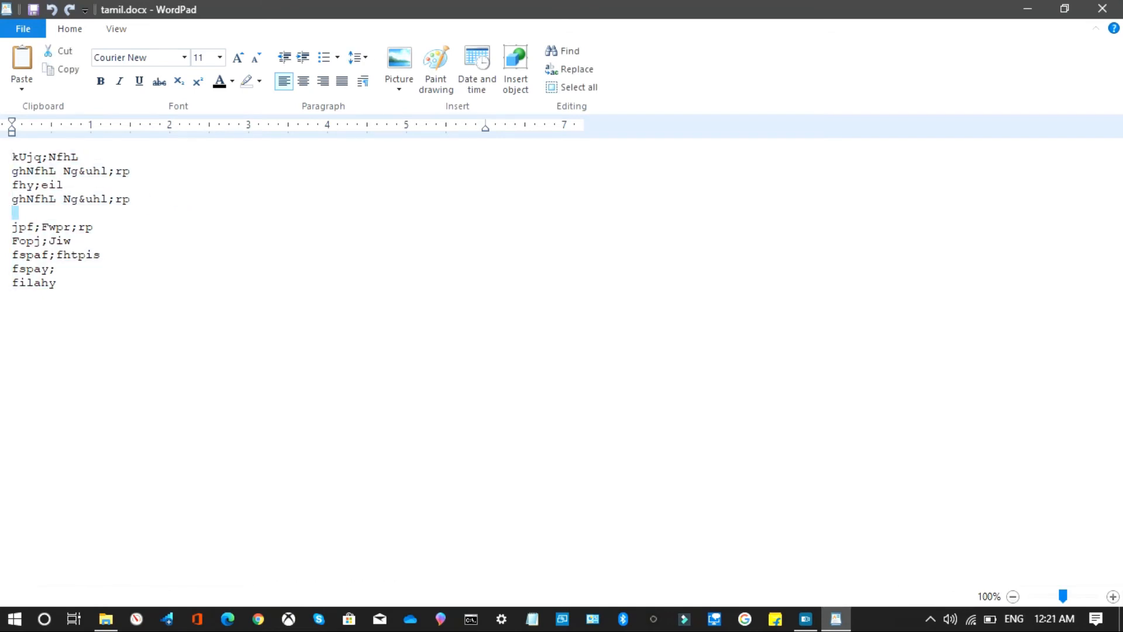
- Select the garbled text and look through the font list for Baamini
double_click(44, 156)
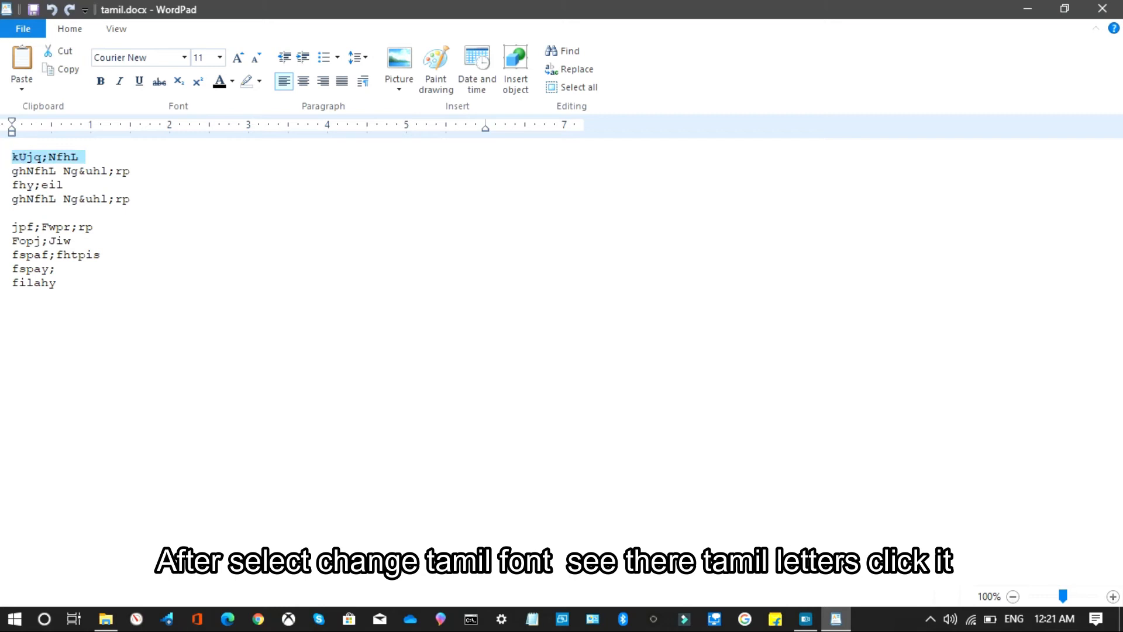
click(13, 155)
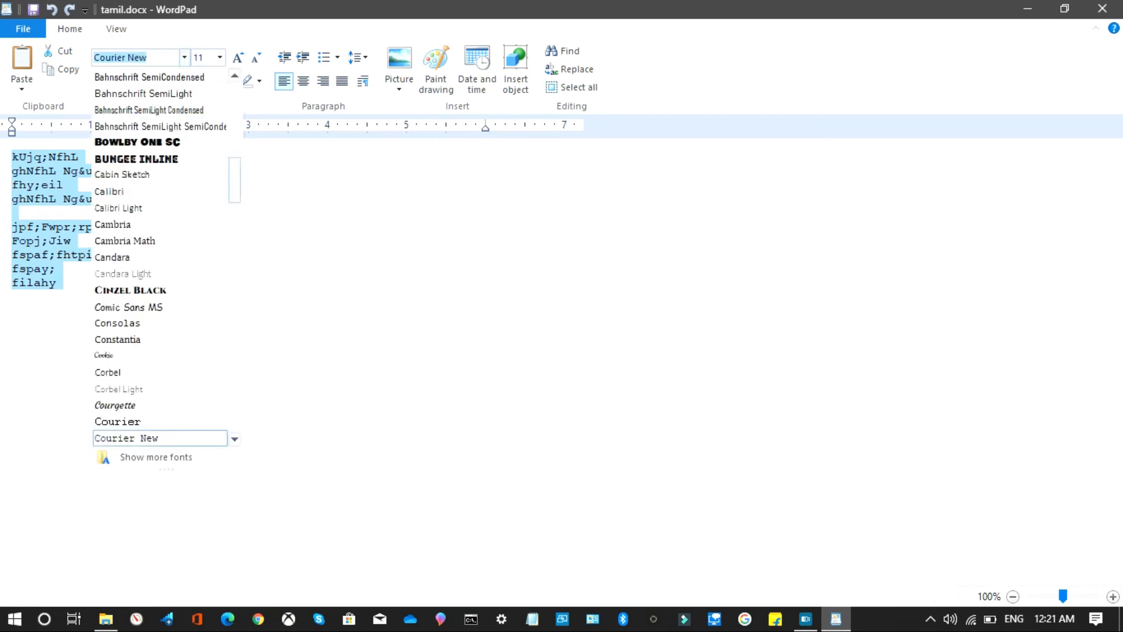
scroll(down, 3)
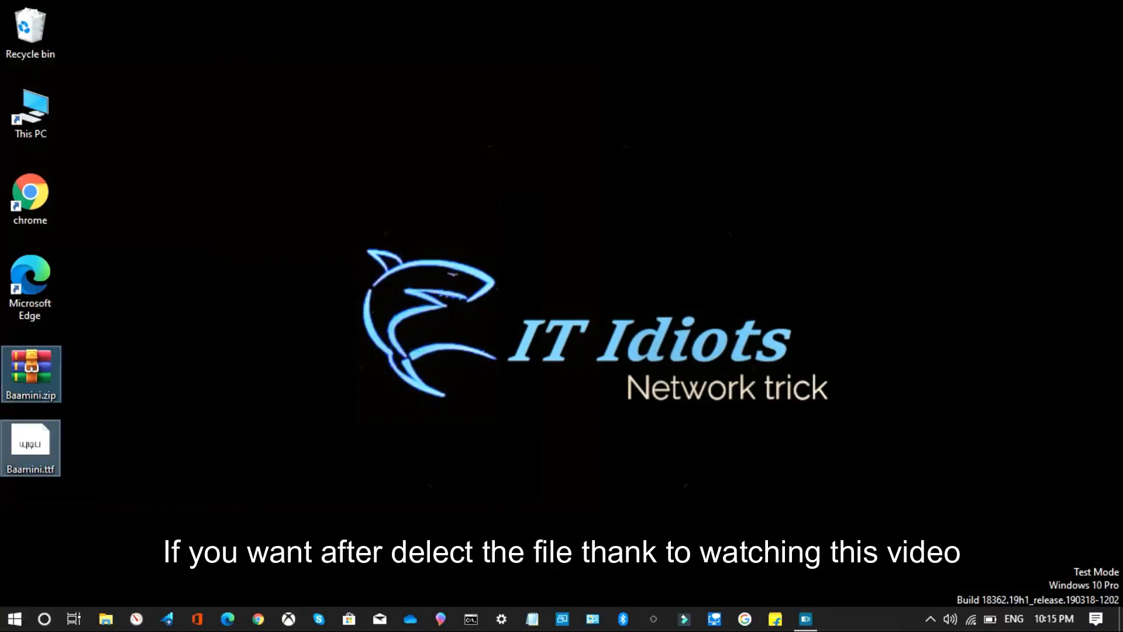
- Bring up the file actions for Baamini.zip to delete the archive
right_click(30, 373)
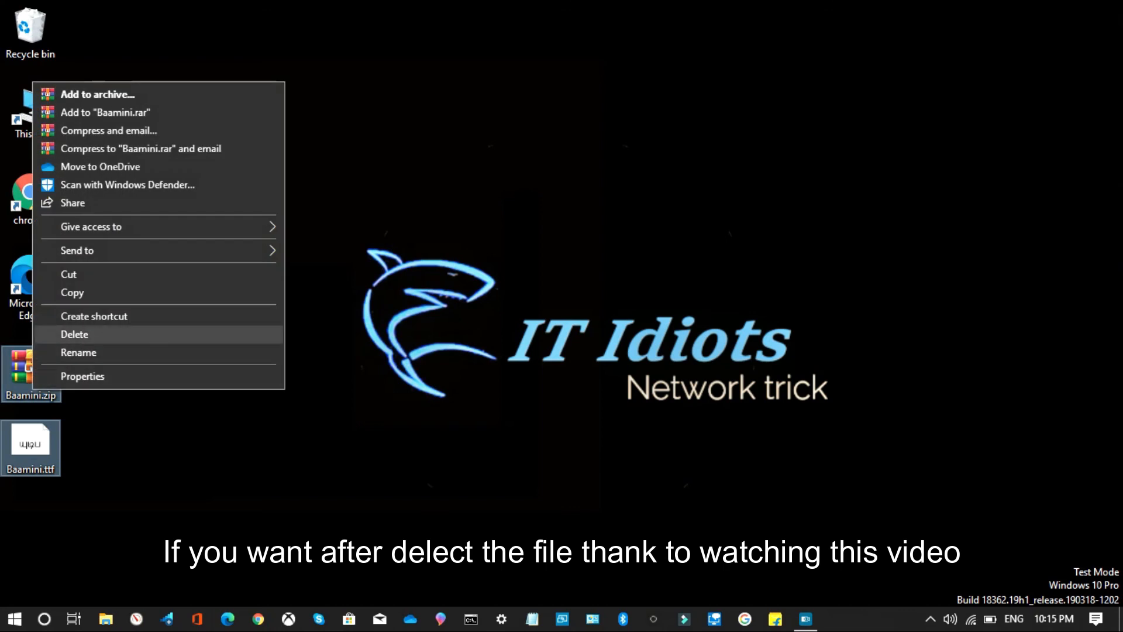